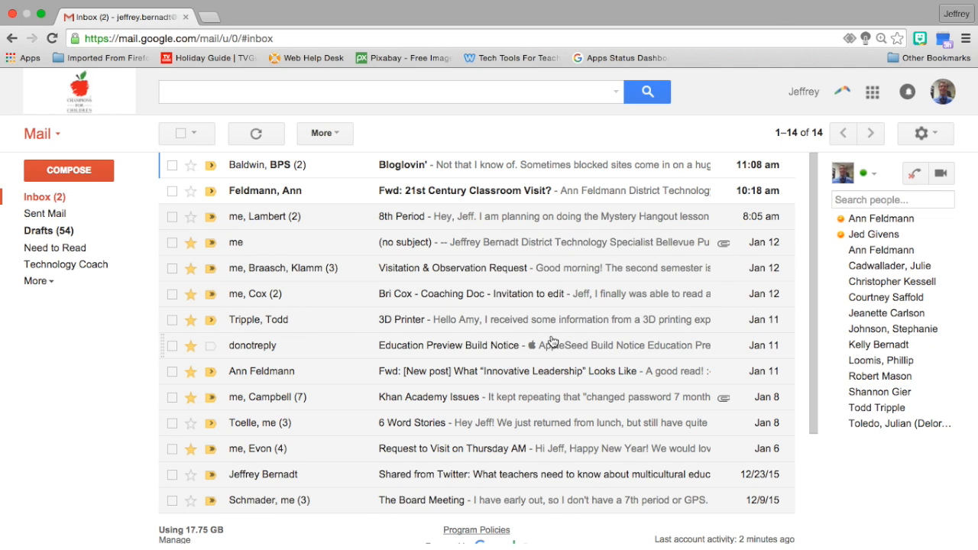
{"action": "mouse_move", "coordinate": [621, 263]}
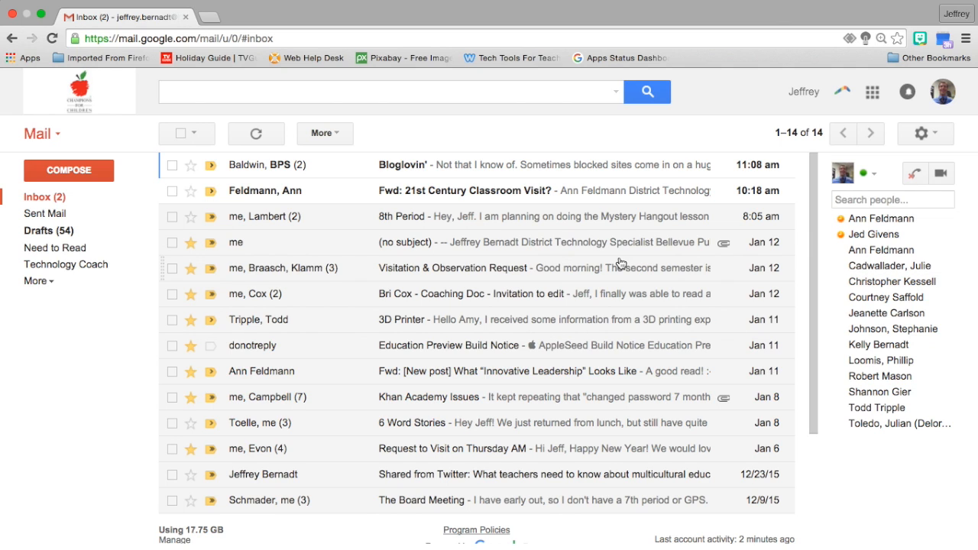
{"action": "mouse_move", "coordinate": [922, 133]}
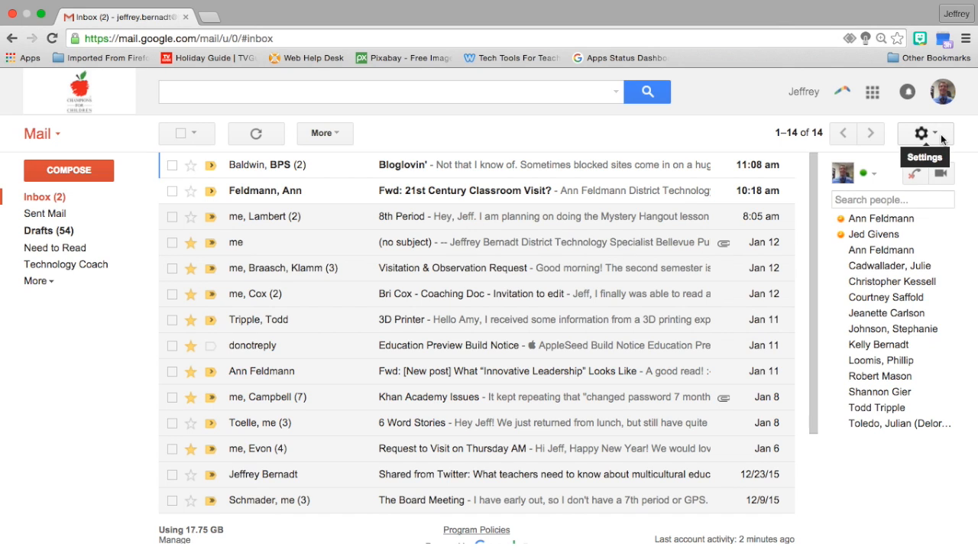
- Reveal the gear menu listing display density choices and Configure inbox
{"action": "left_click", "coordinate": [920, 133]}
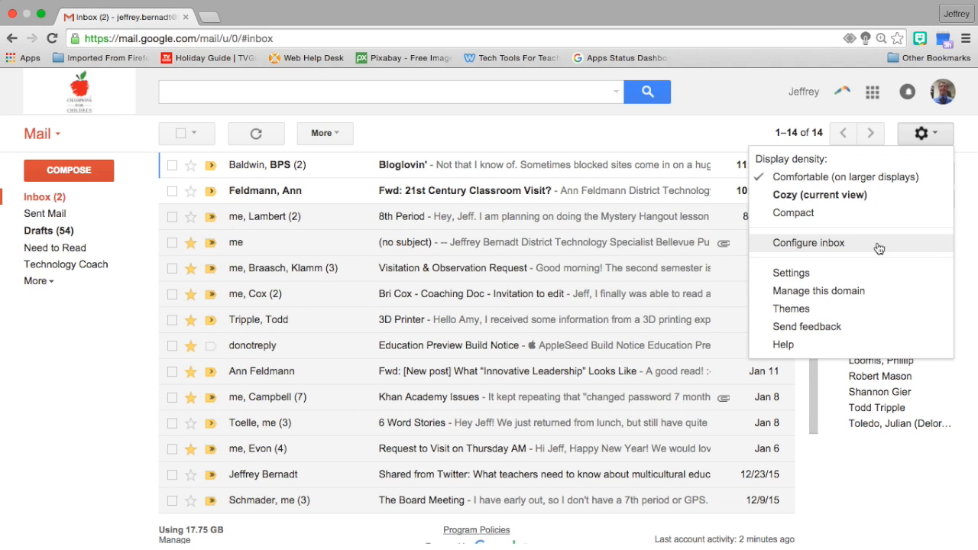
- Tick the Social, Promotions and Updates categories in Configure inbox and save them
{"action": "left_click", "coordinate": [807, 241]}
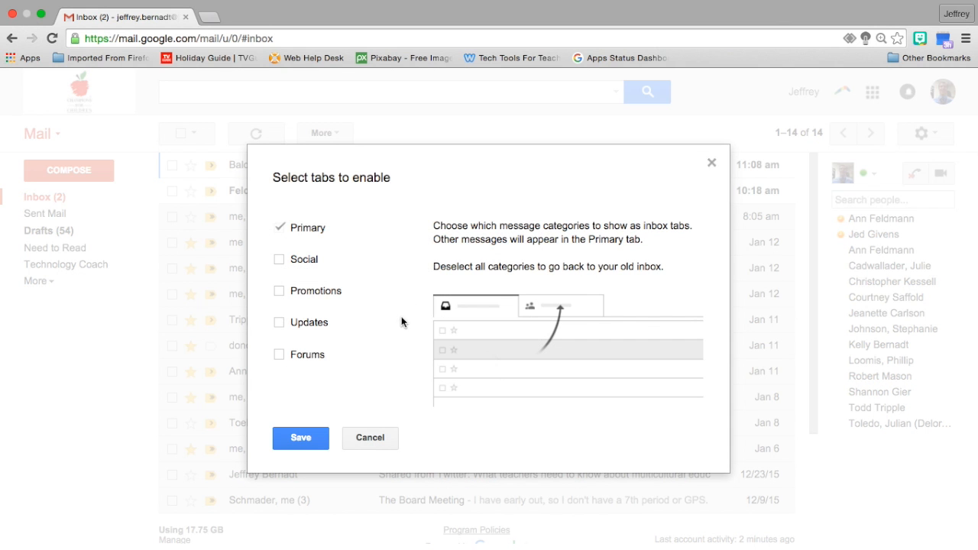
{"action": "mouse_move", "coordinate": [390, 286]}
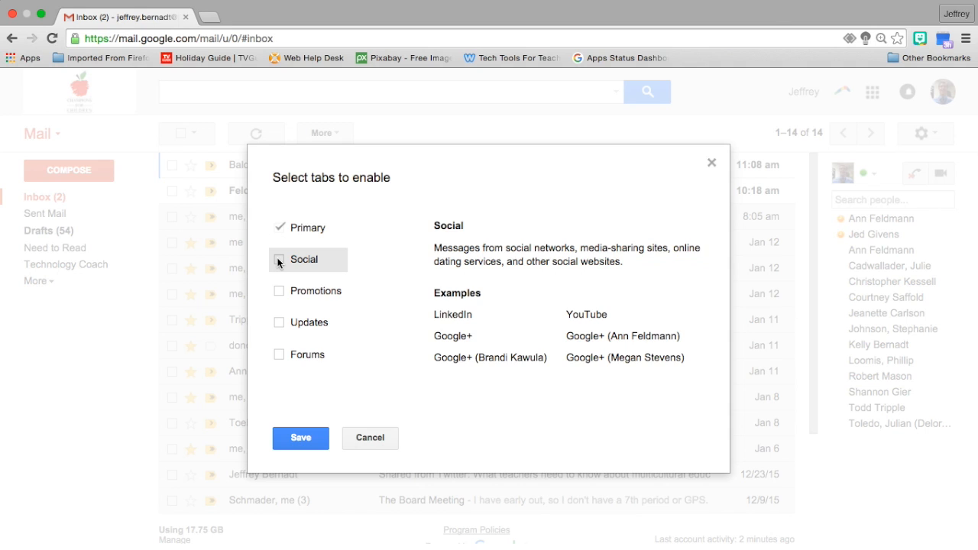
{"action": "left_click", "coordinate": [280, 260]}
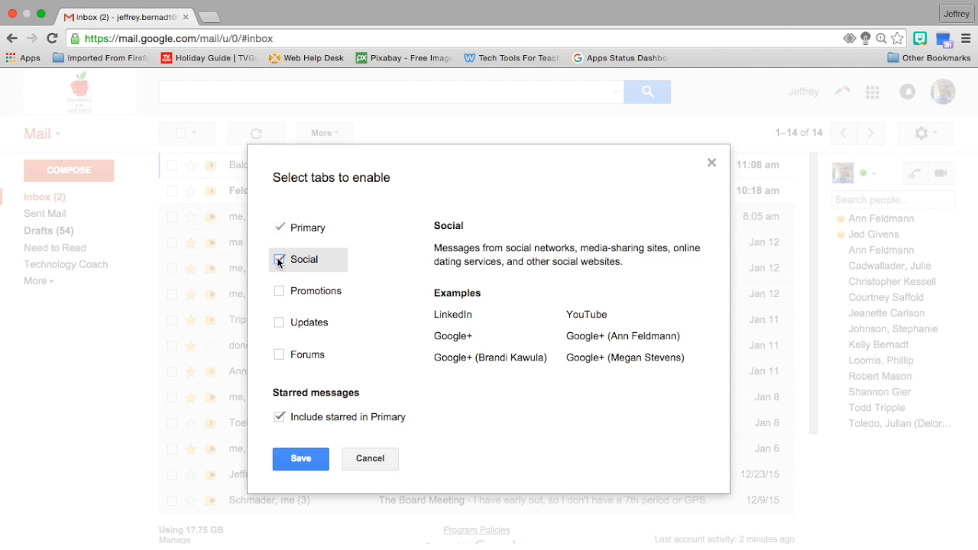
{"action": "left_click", "coordinate": [279, 290]}
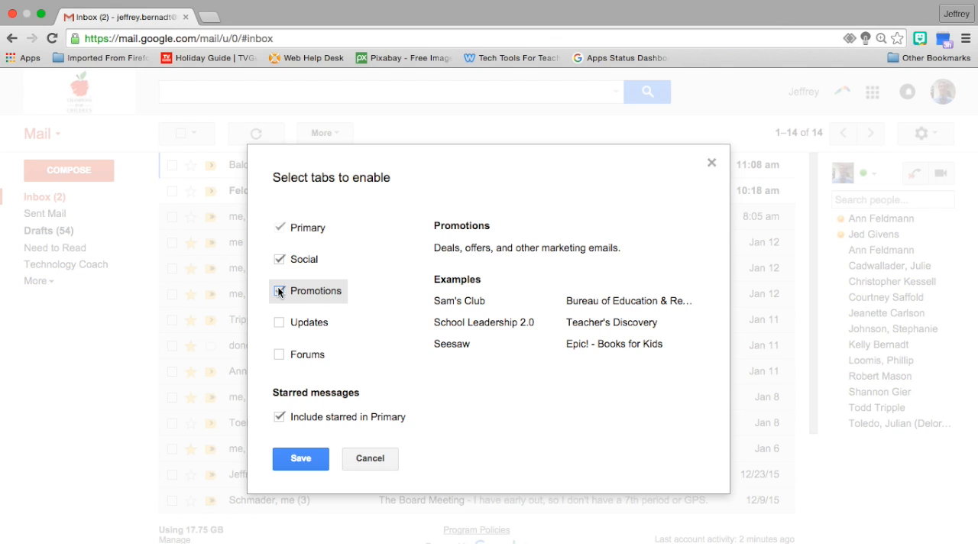
{"action": "left_click", "coordinate": [280, 291]}
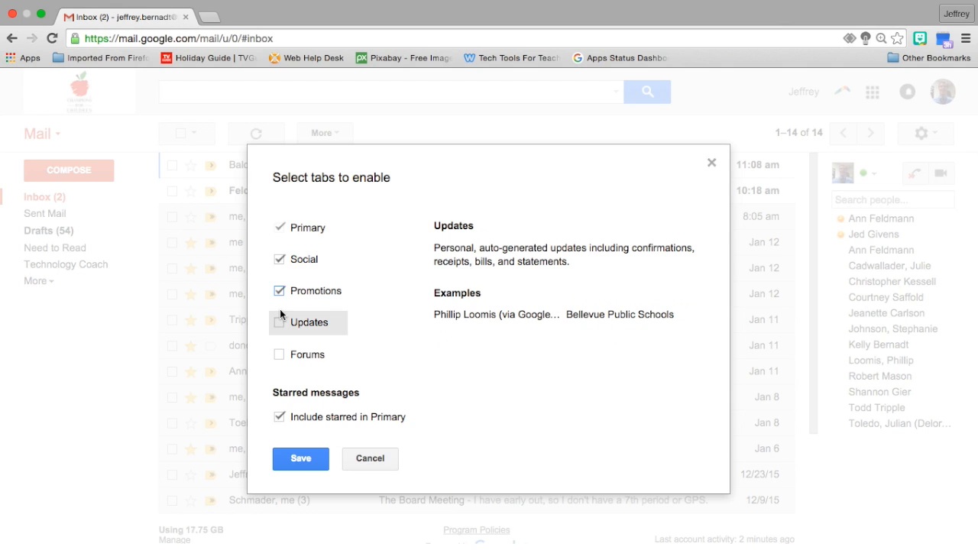
{"action": "left_click", "coordinate": [279, 321]}
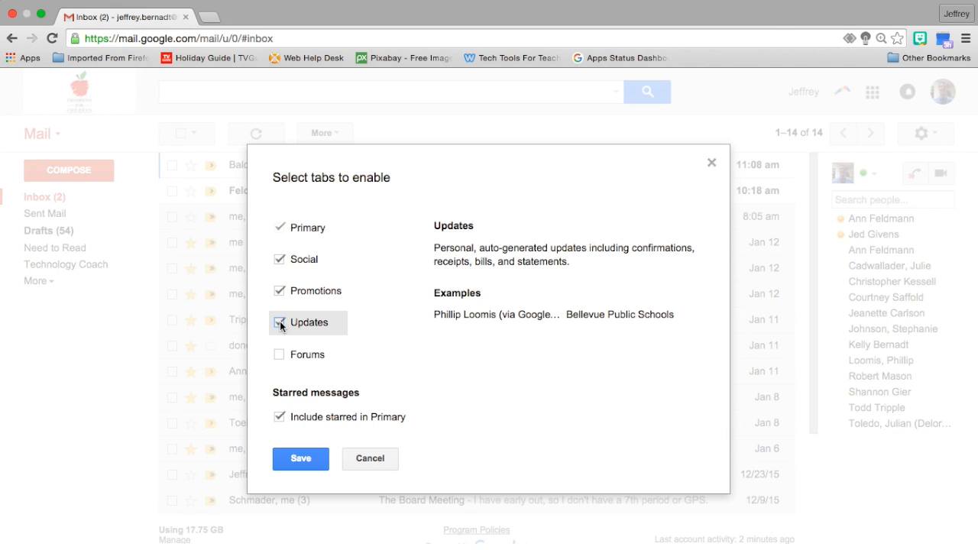
{"action": "left_click", "coordinate": [280, 321]}
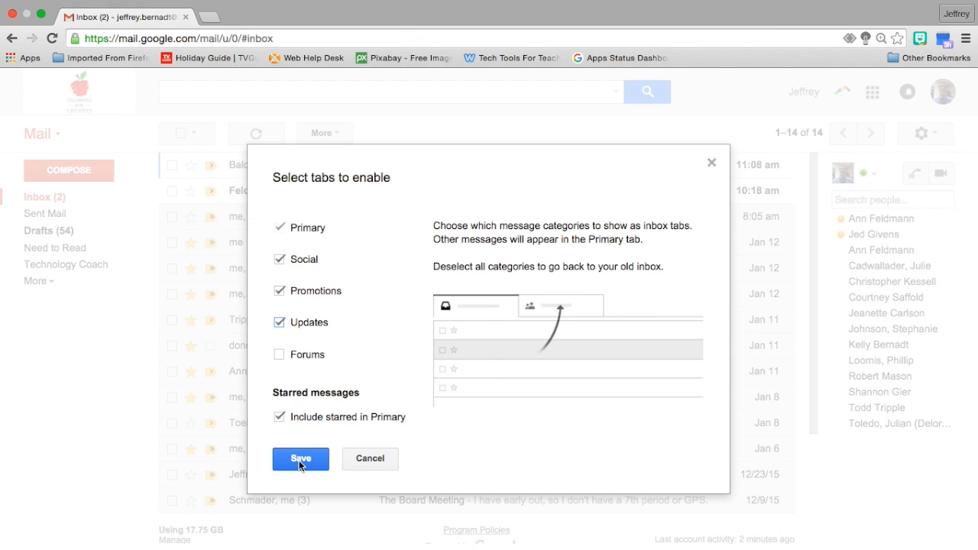
{"action": "left_click", "coordinate": [300, 459]}
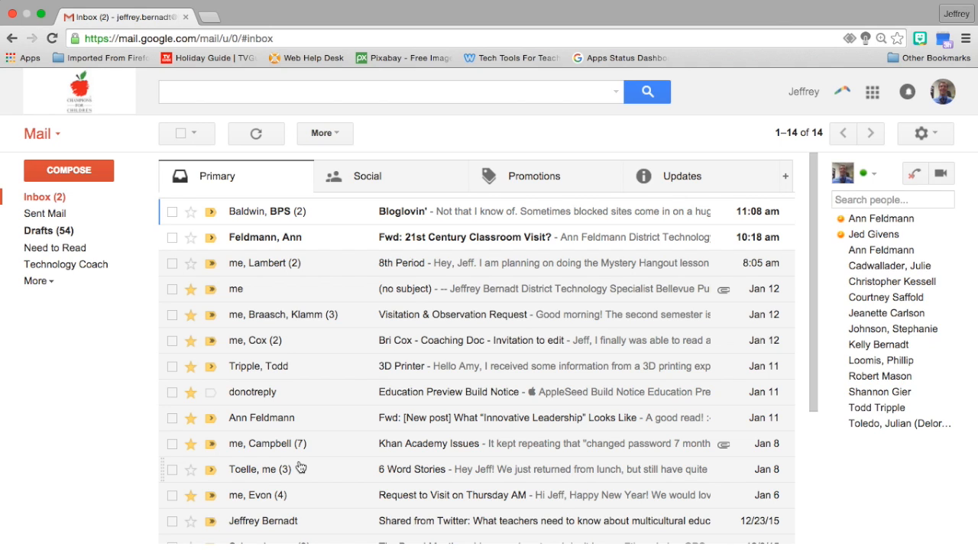
{"action": "mouse_move", "coordinate": [367, 176]}
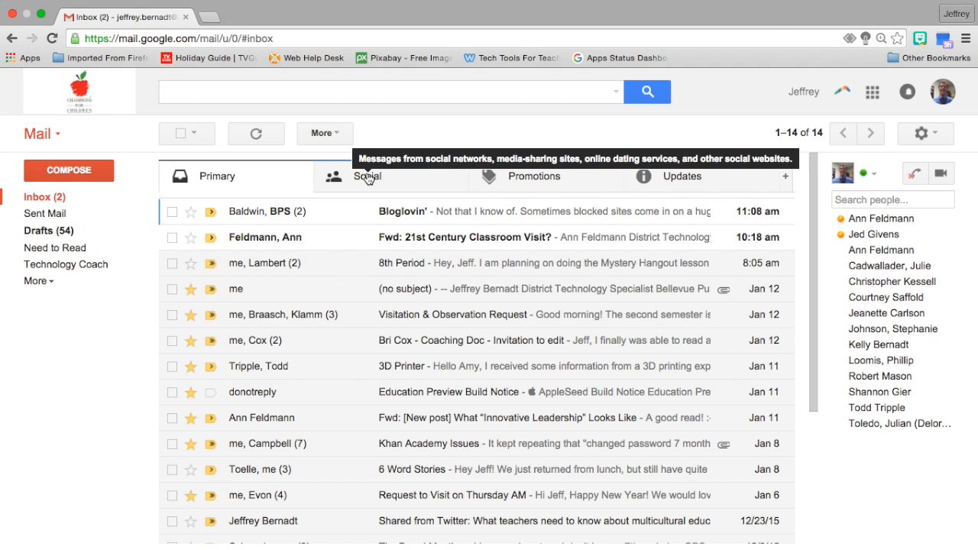
{"action": "left_click", "coordinate": [367, 176]}
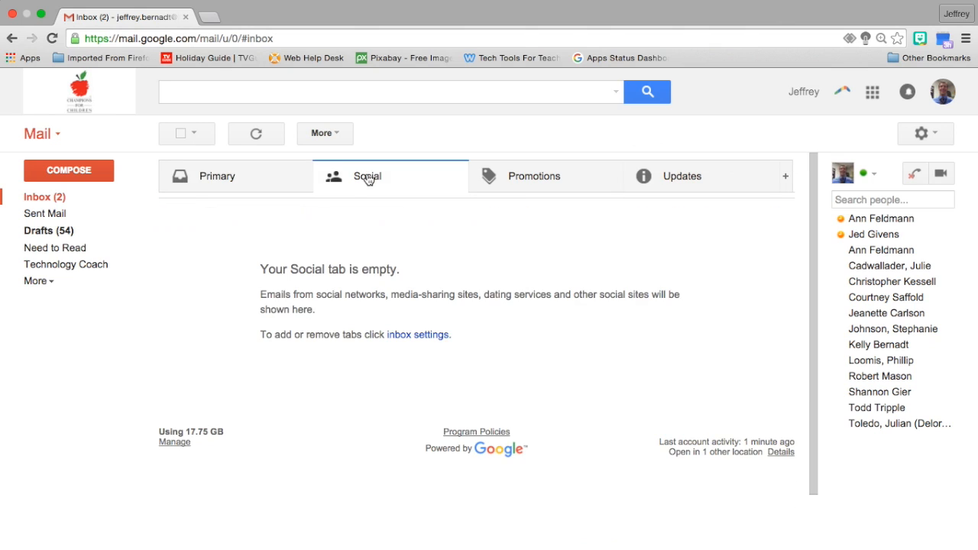
{"action": "left_click", "coordinate": [535, 176]}
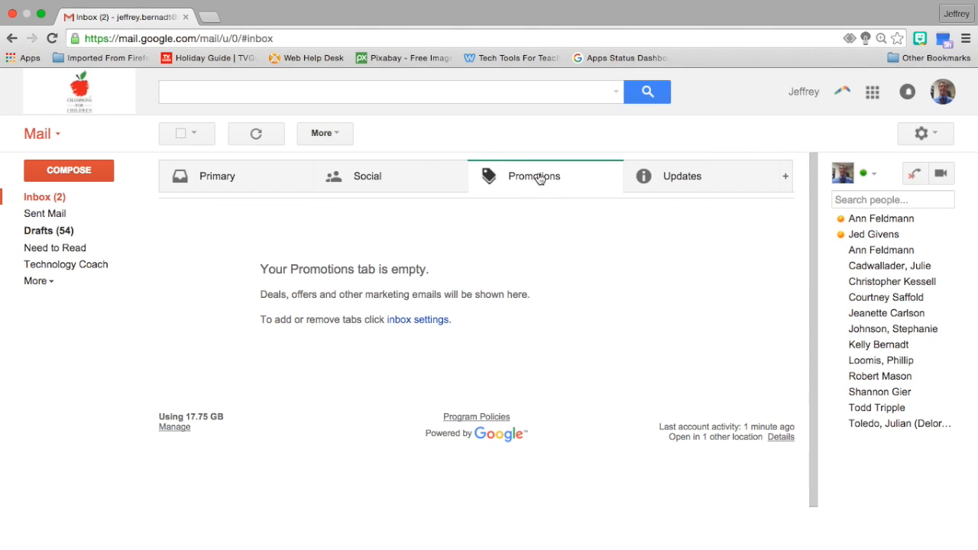
{"action": "left_click", "coordinate": [367, 176]}
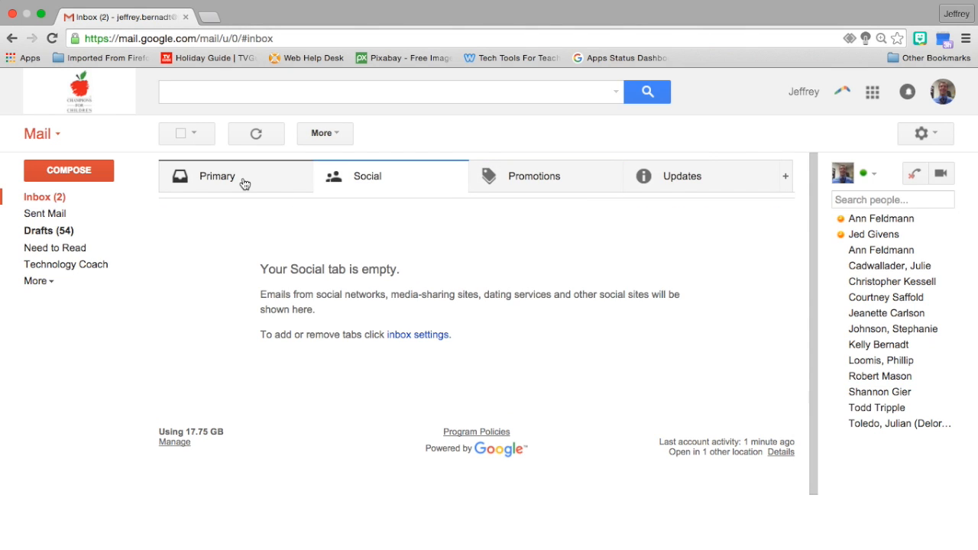
{"action": "left_click", "coordinate": [217, 176]}
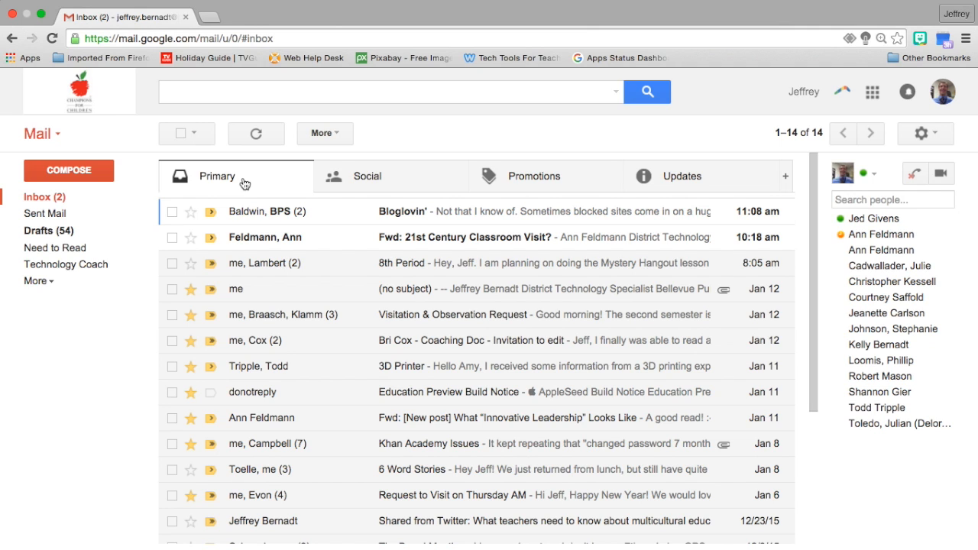
{"action": "mouse_move", "coordinate": [921, 133]}
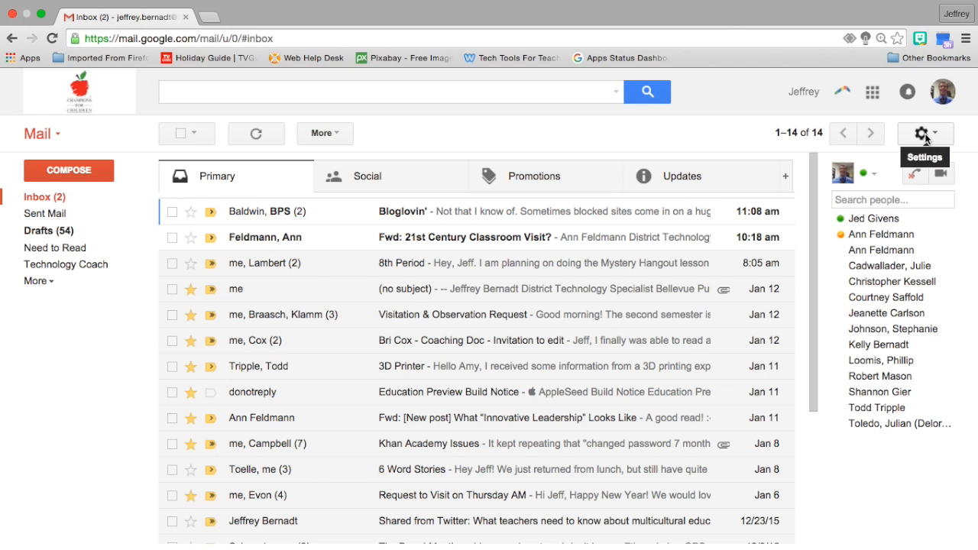
- Reach the Inbox section of the full Gmail settings page
{"action": "left_click", "coordinate": [920, 133]}
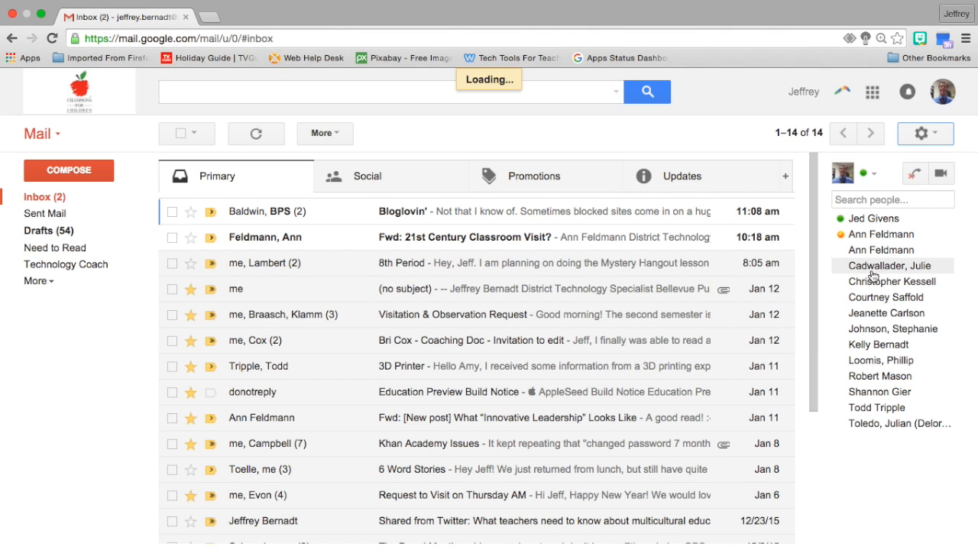
{"action": "left_click", "coordinate": [920, 133]}
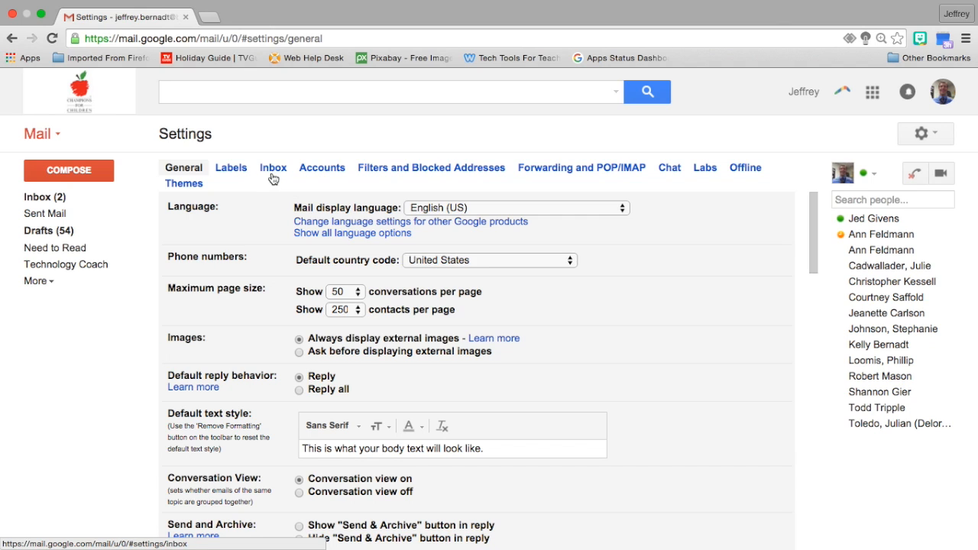
{"action": "left_click", "coordinate": [272, 166]}
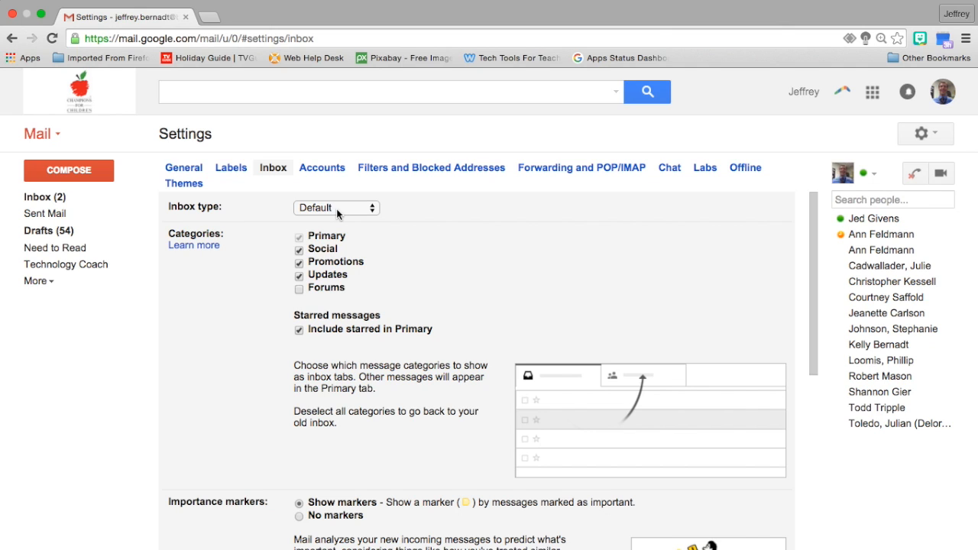
- Choose Priority Inbox as the inbox type from the dropdown
{"action": "left_click", "coordinate": [335, 208]}
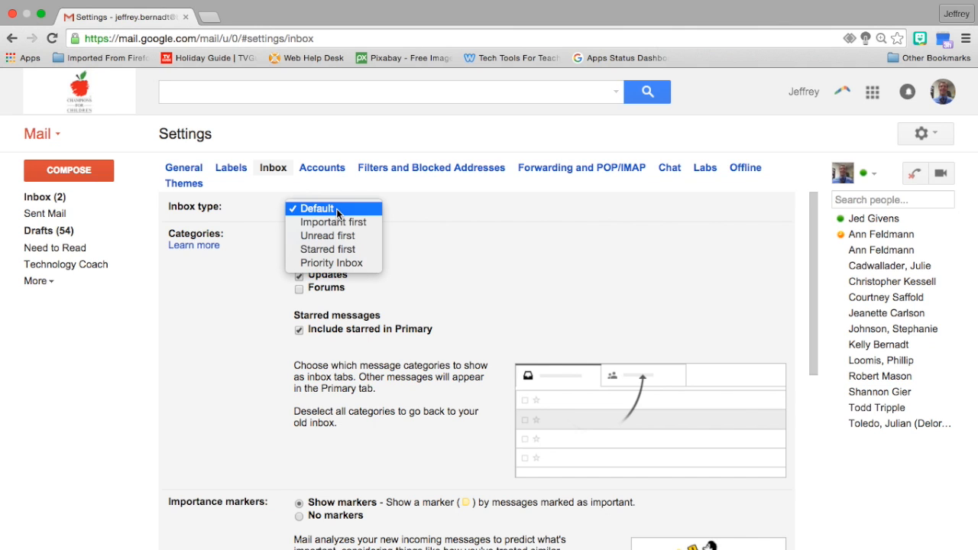
{"action": "mouse_move", "coordinate": [333, 263]}
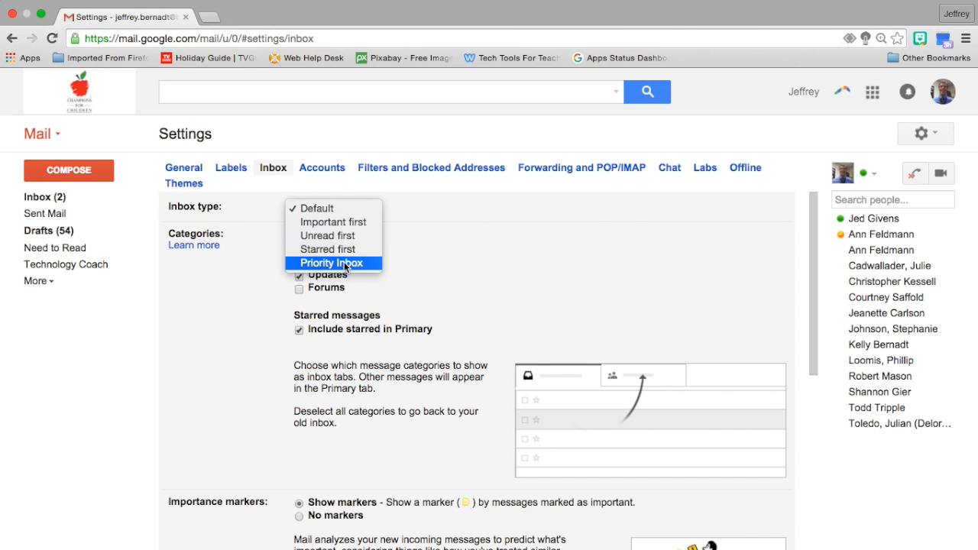
{"action": "left_click", "coordinate": [332, 263]}
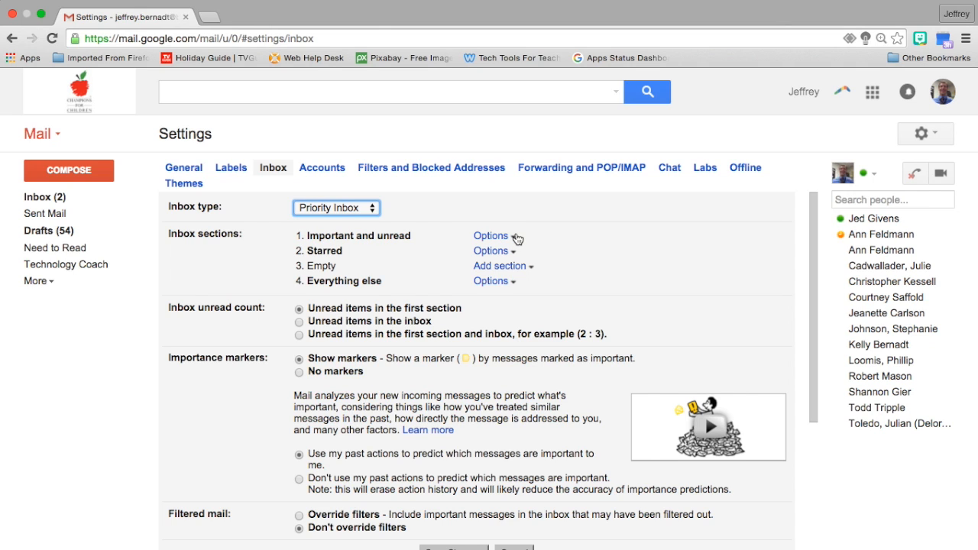
{"action": "left_click", "coordinate": [491, 235]}
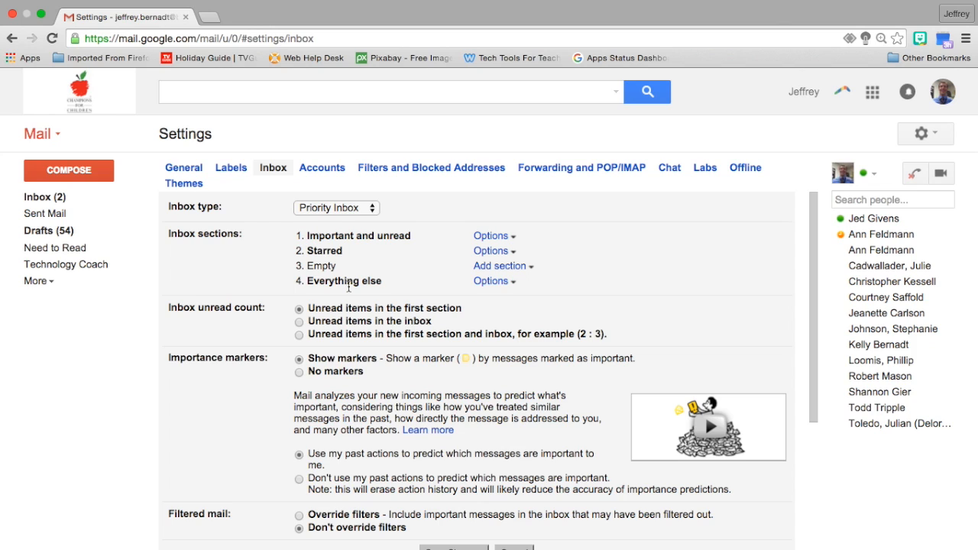
{"action": "mouse_move", "coordinate": [350, 285]}
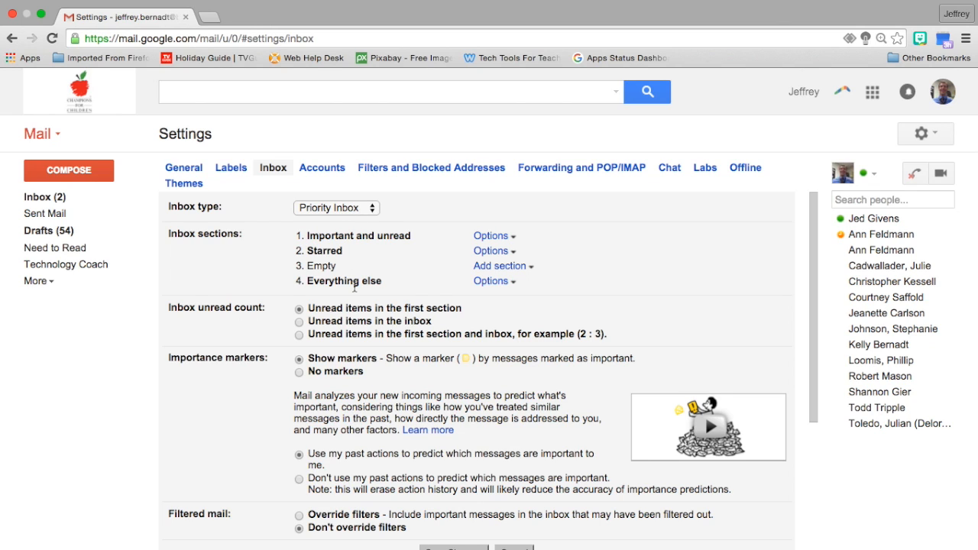
{"action": "scroll", "scroll_direction": "down", "scroll_amount": 3}
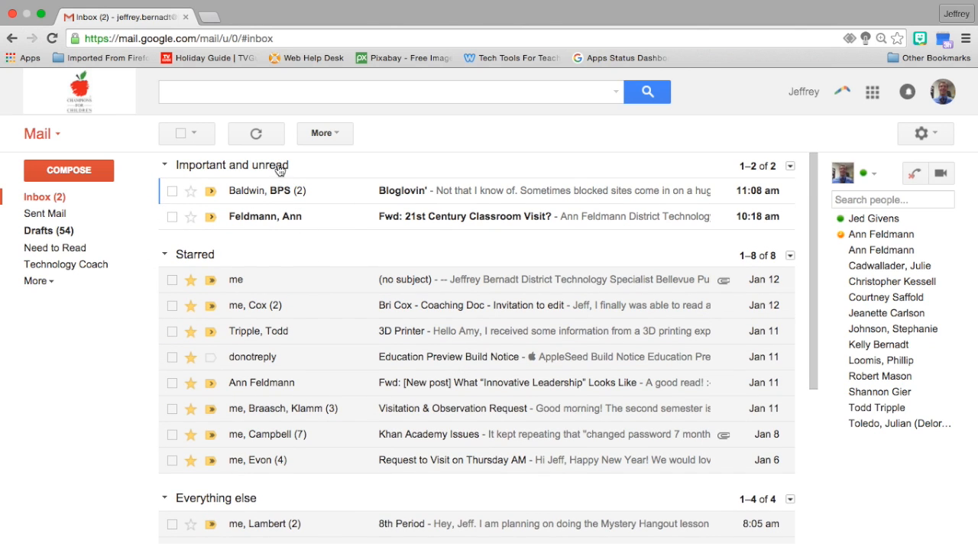
{"action": "mouse_move", "coordinate": [306, 174]}
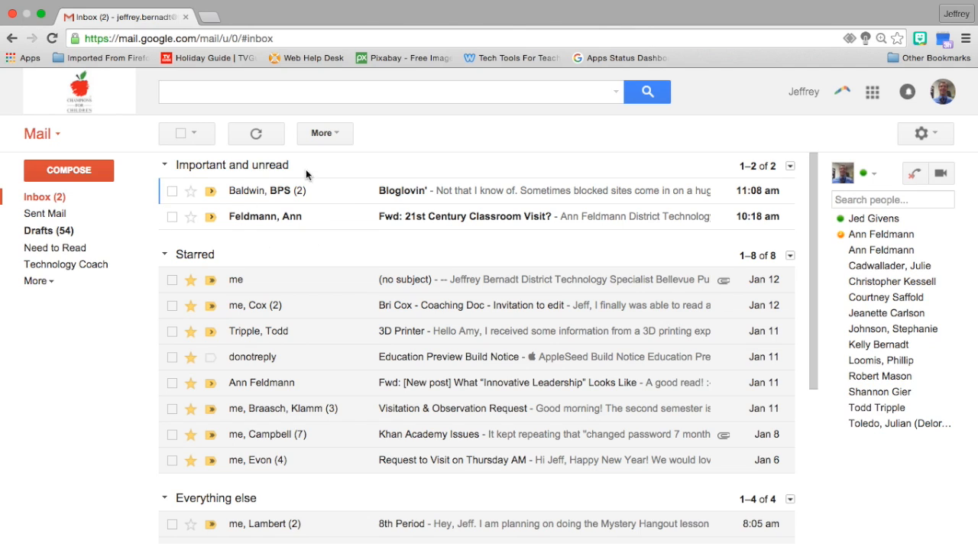
{"action": "mouse_move", "coordinate": [275, 241]}
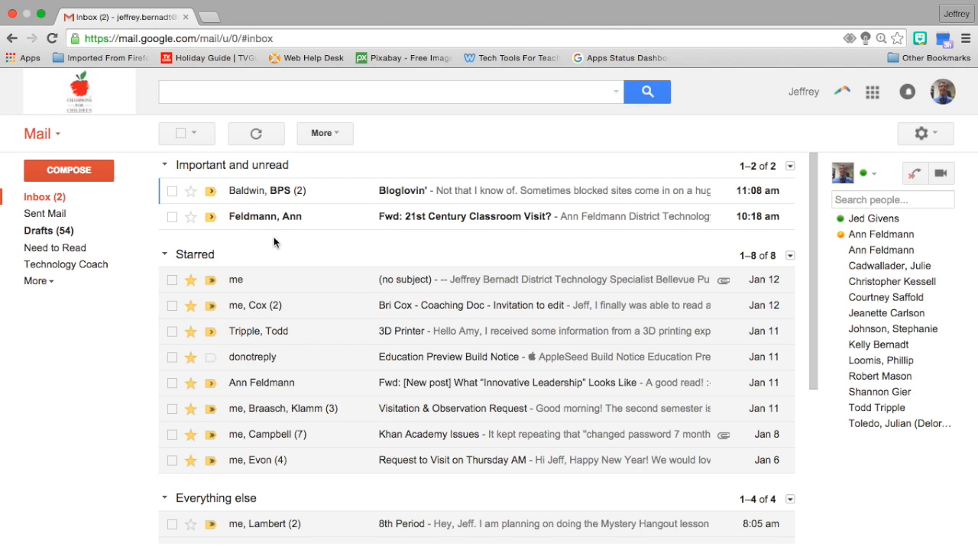
{"action": "mouse_move", "coordinate": [222, 235]}
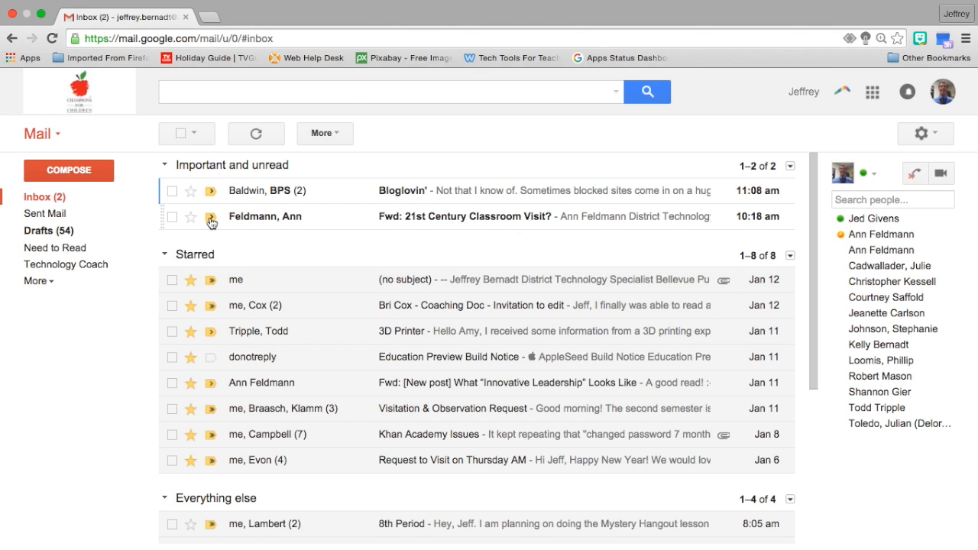
{"action": "left_click", "coordinate": [211, 224]}
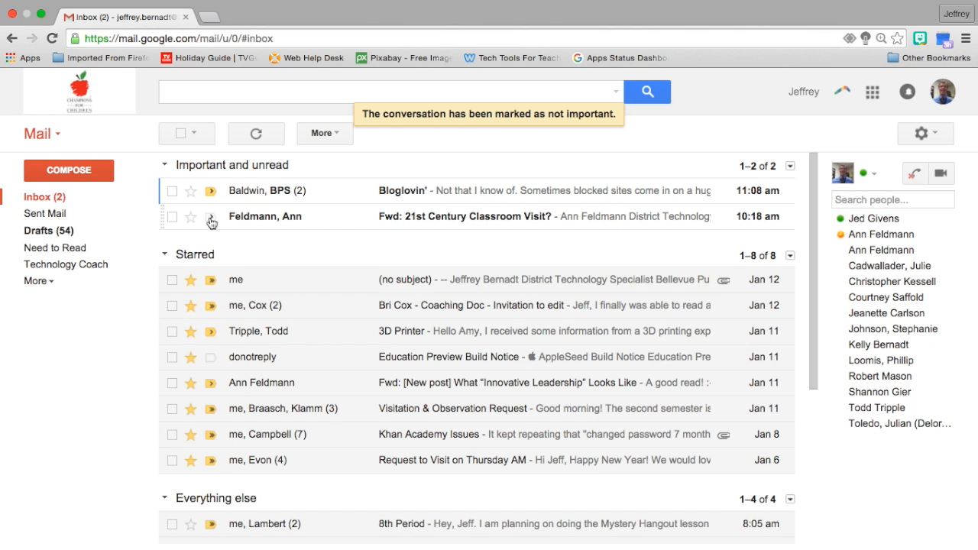
{"action": "left_click", "coordinate": [211, 220]}
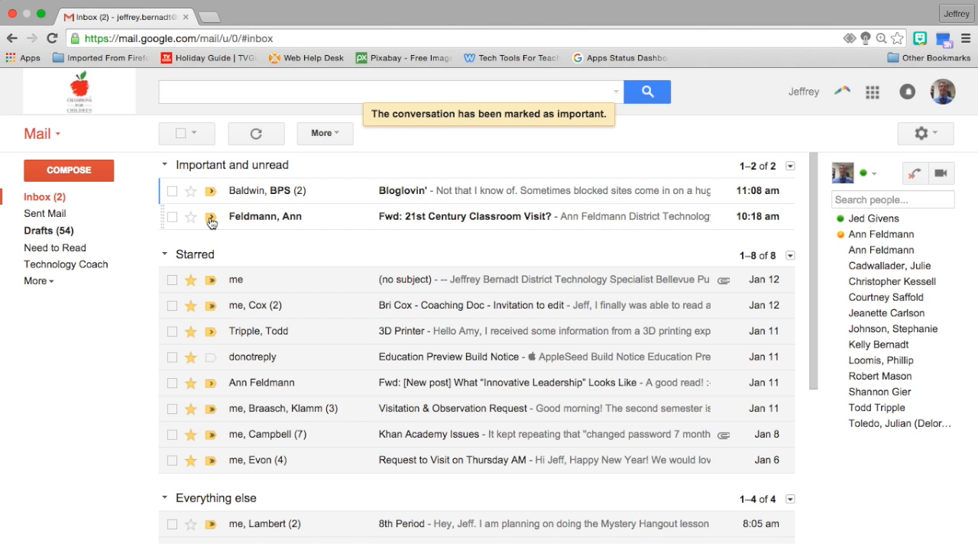
{"action": "scroll", "scroll_direction": "down", "scroll_amount": 3}
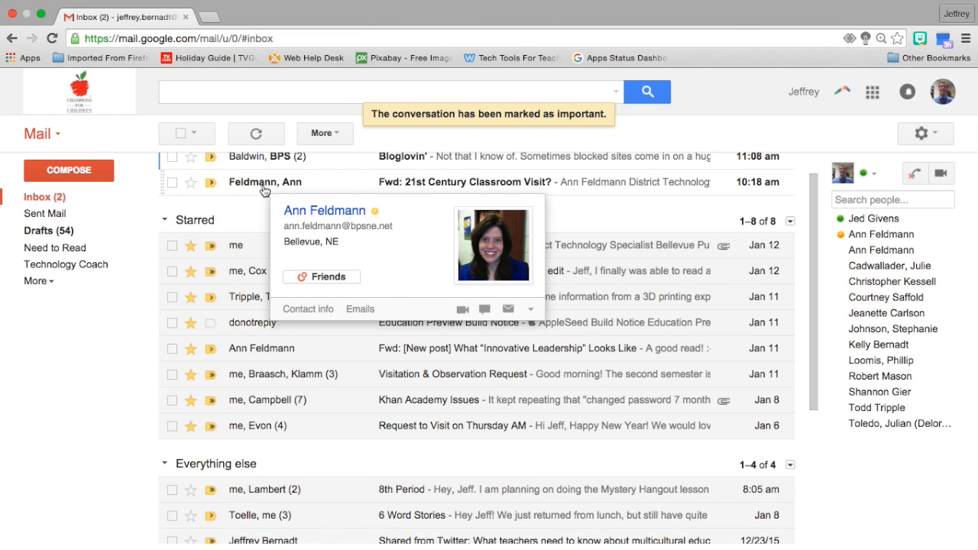
{"action": "mouse_move", "coordinate": [253, 209]}
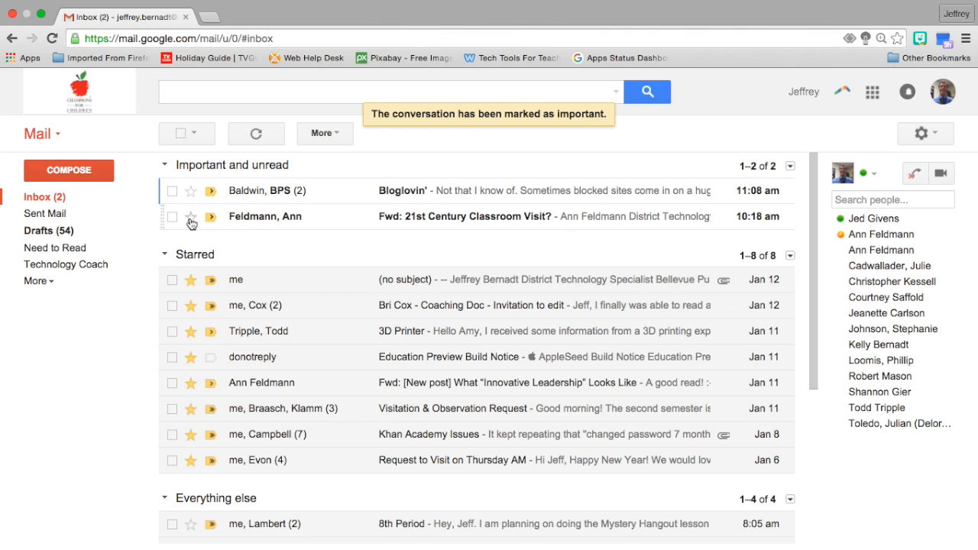
{"action": "mouse_move", "coordinate": [191, 222]}
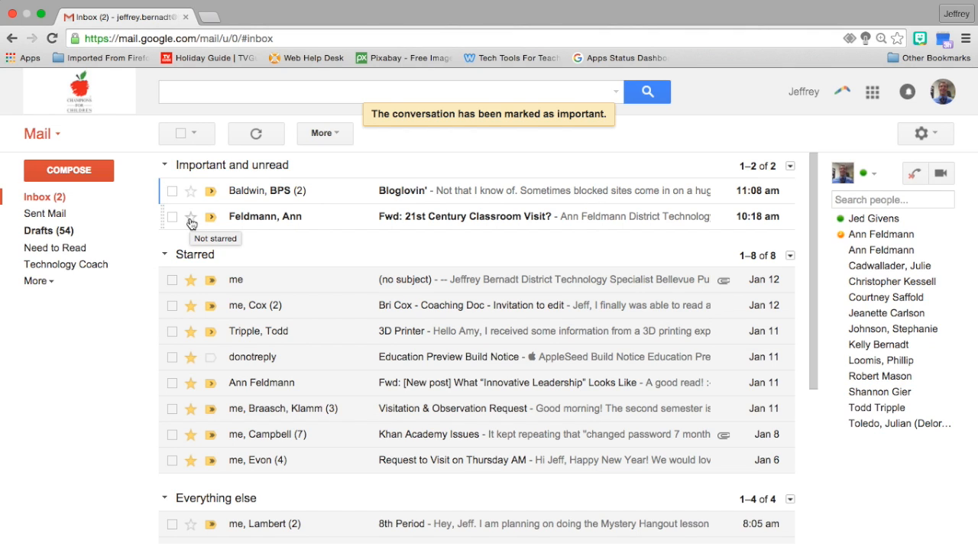
- Star the Fwd: 21st Century Classroom Visit? conversation and return to the inbox
{"action": "left_click", "coordinate": [191, 220]}
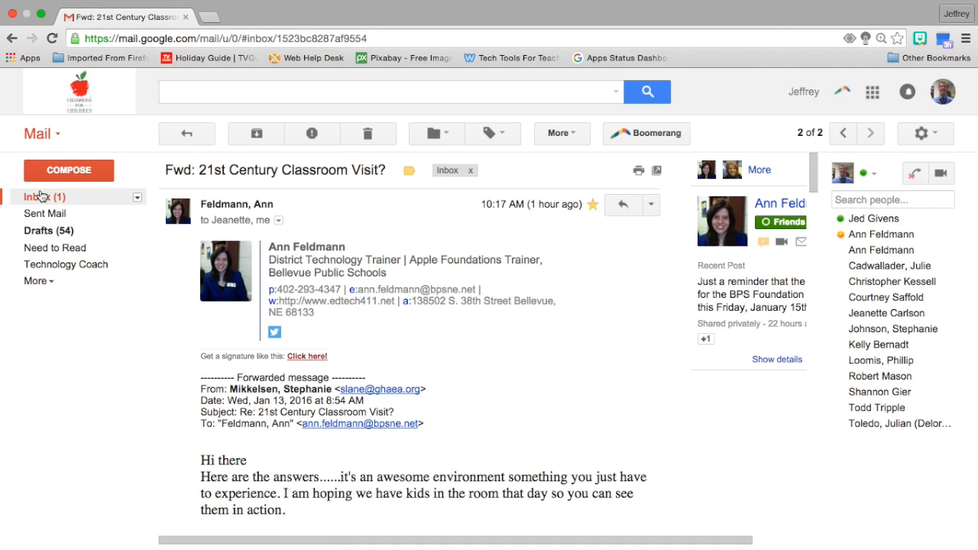
{"action": "left_click", "coordinate": [31, 195]}
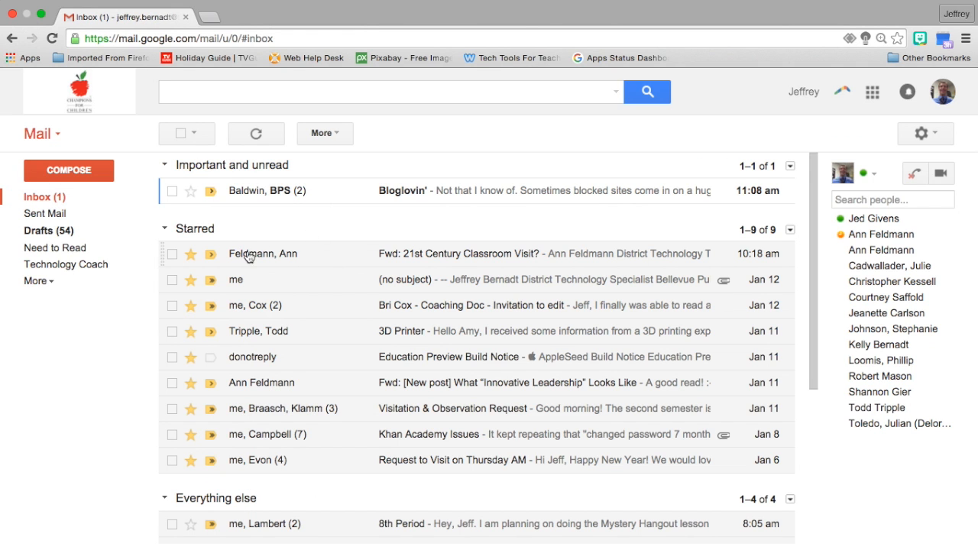
{"action": "mouse_move", "coordinate": [304, 360]}
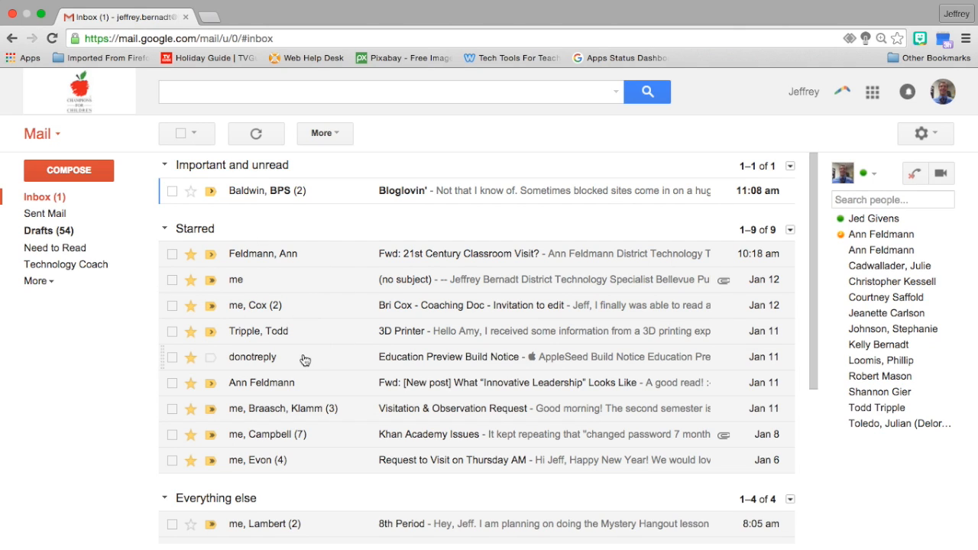
{"action": "mouse_move", "coordinate": [274, 354]}
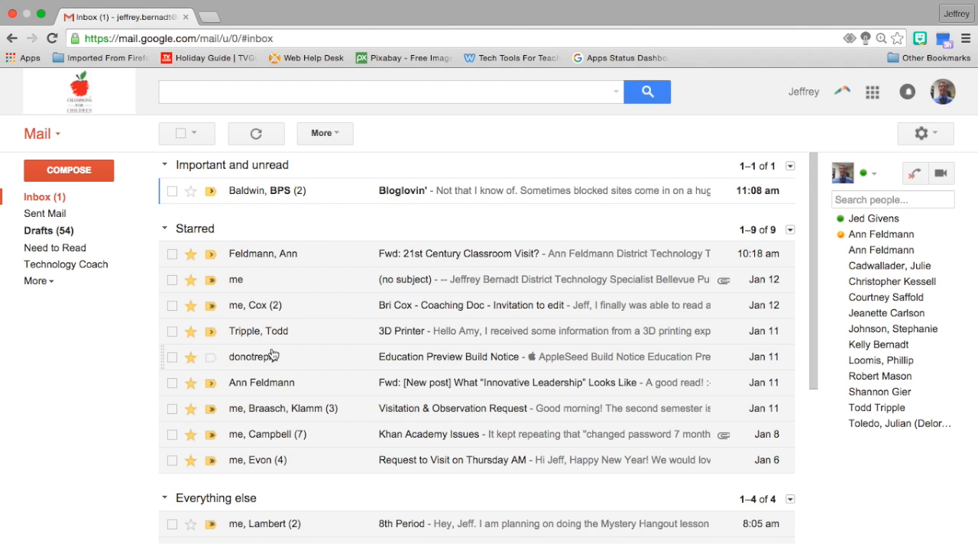
{"action": "scroll", "scroll_direction": "down", "scroll_amount": 3}
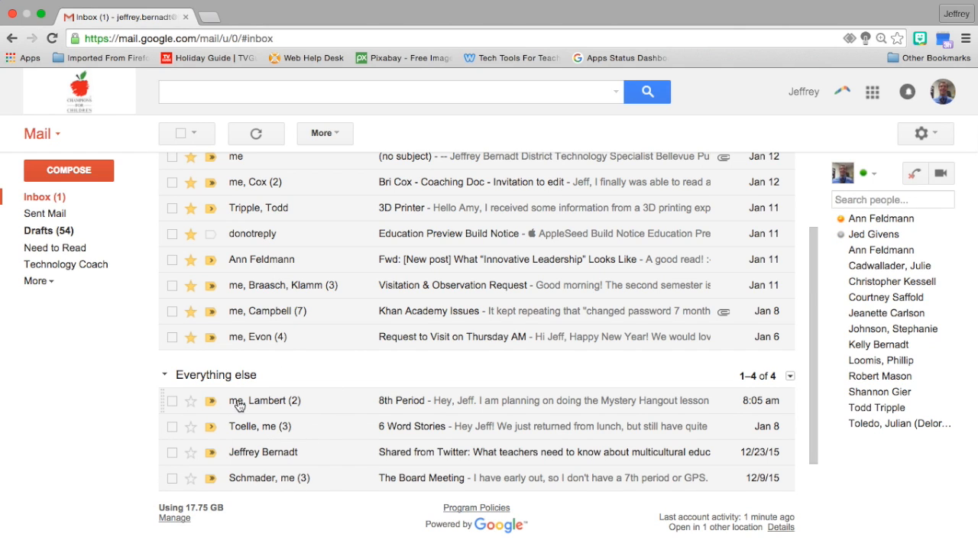
{"action": "mouse_move", "coordinate": [263, 416]}
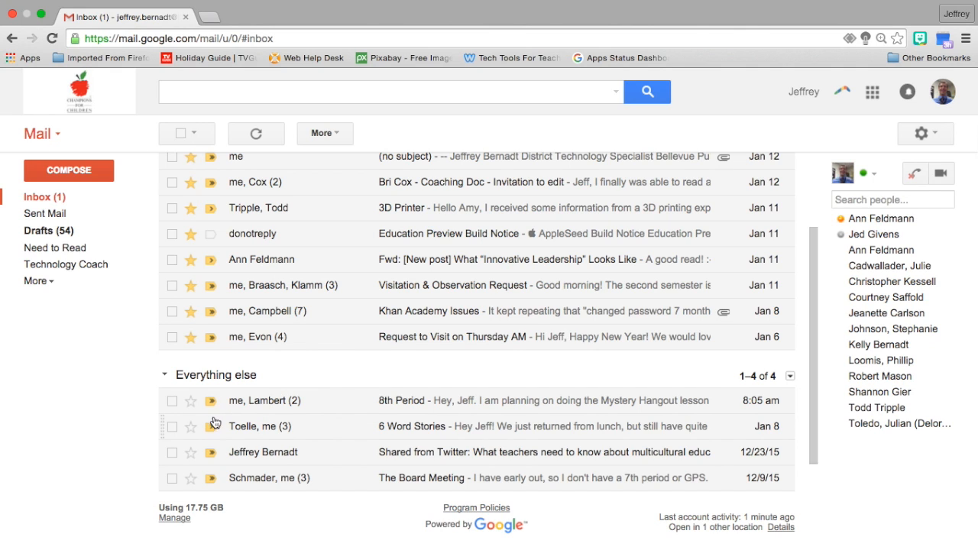
{"action": "mouse_move", "coordinate": [214, 419]}
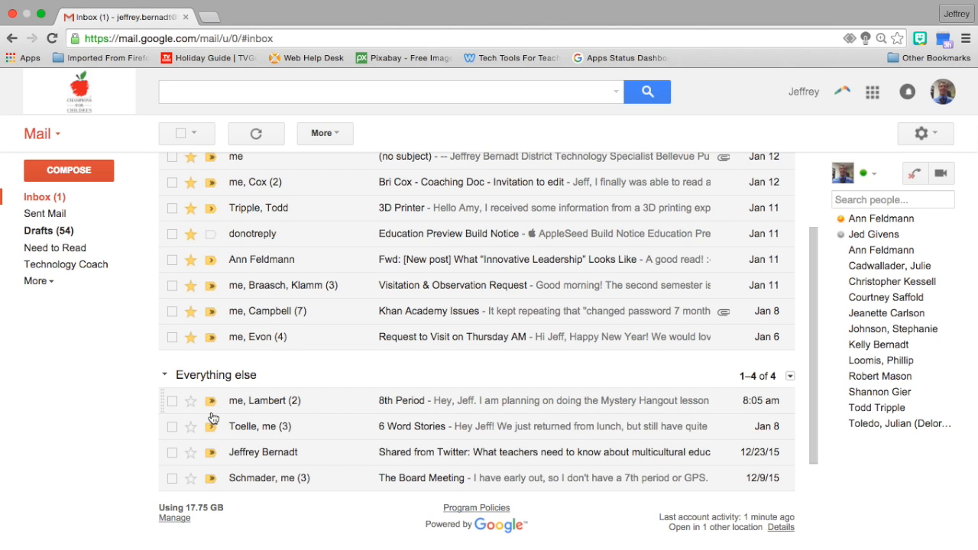